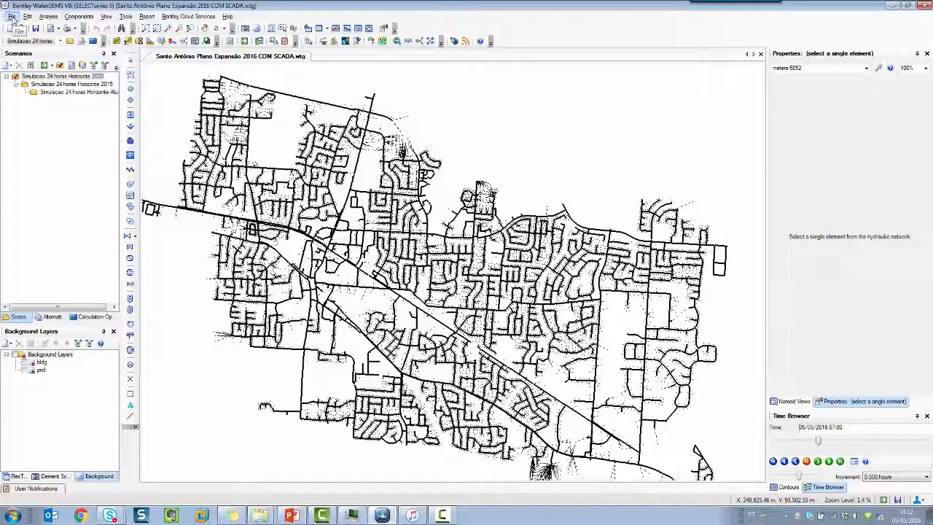
- Bring up the File menu's export commands for the Santo Antônio network model
click(12, 16)
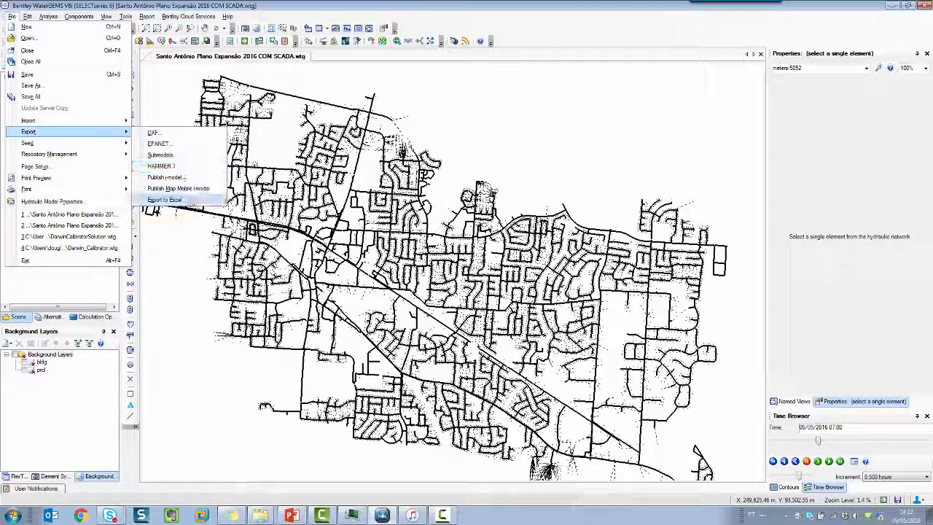
mouse_move(177, 188)
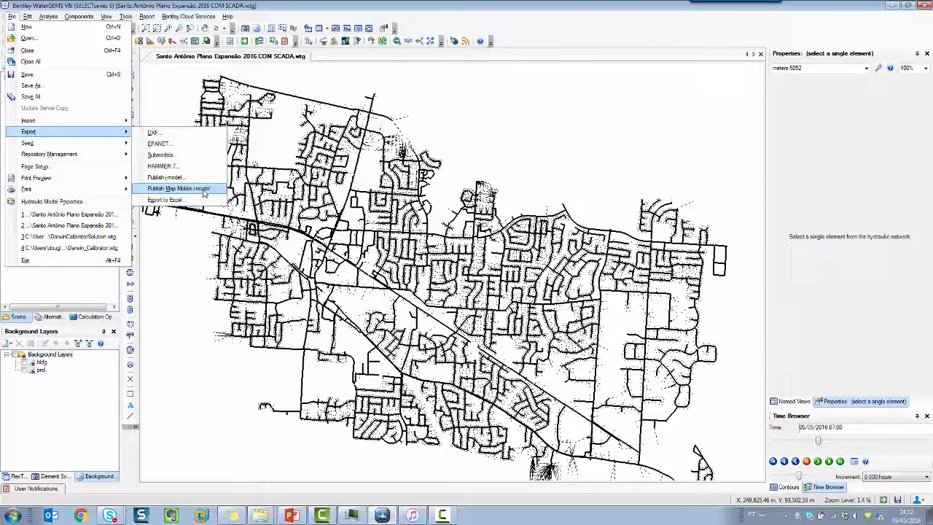
- Start Publish Map Mobile i-model and list the property tables available for pipes
click(178, 188)
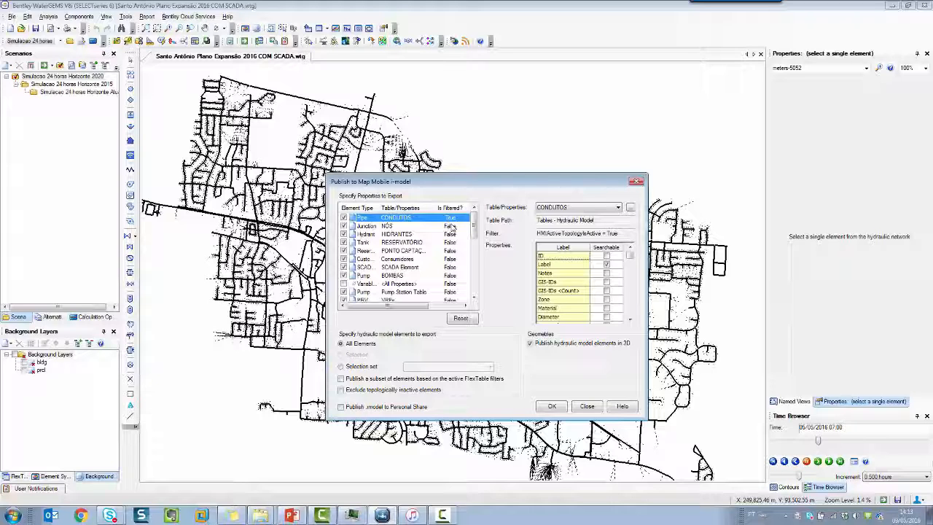
mouse_move(479, 239)
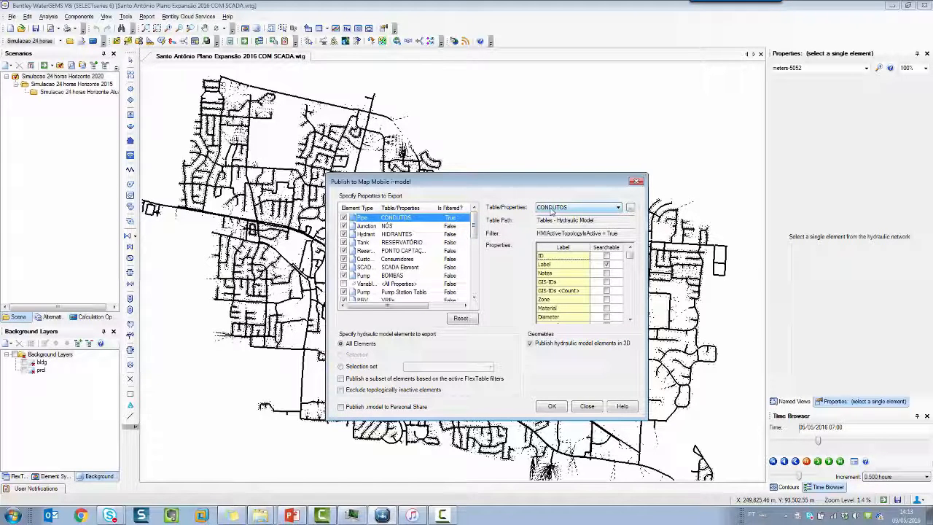
click(618, 208)
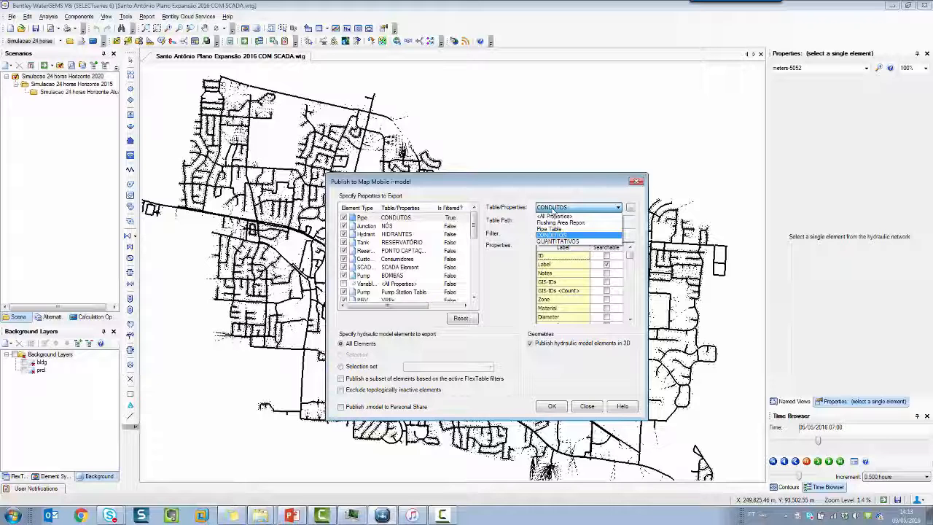
- Keep CONDUTOS for pipes and mark junction ID and Label as searchable
click(364, 225)
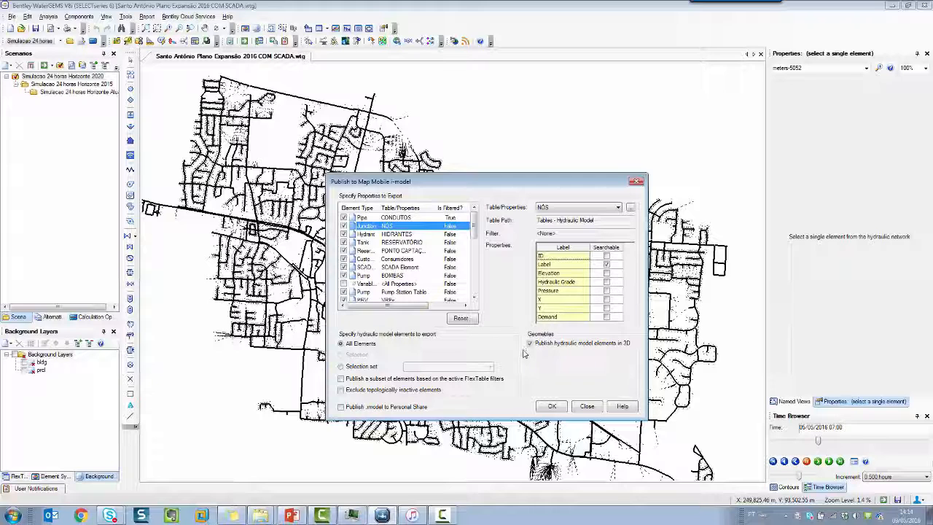
mouse_move(524, 357)
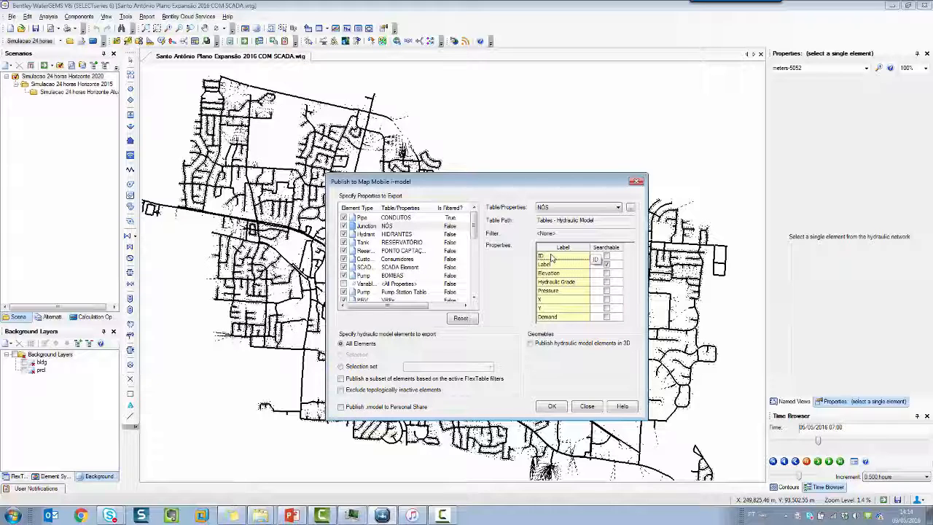
click(607, 264)
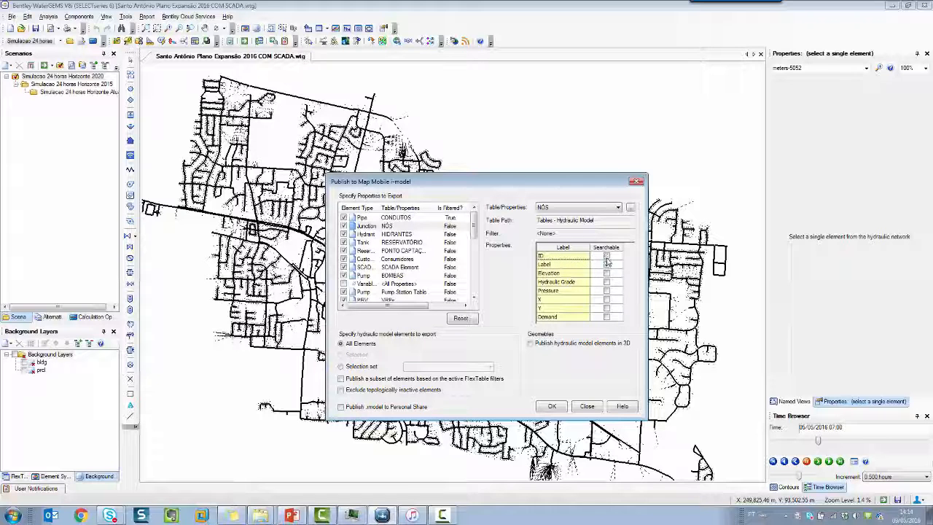
click(607, 255)
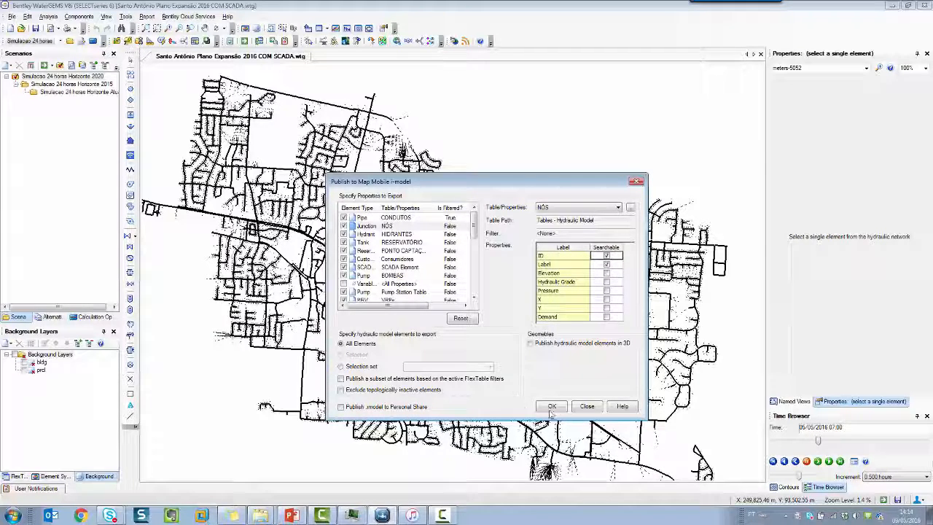
- Confirm the publish settings and save the i-model as WaterGEMS for Mobile in the WaterGEMS folder
click(551, 405)
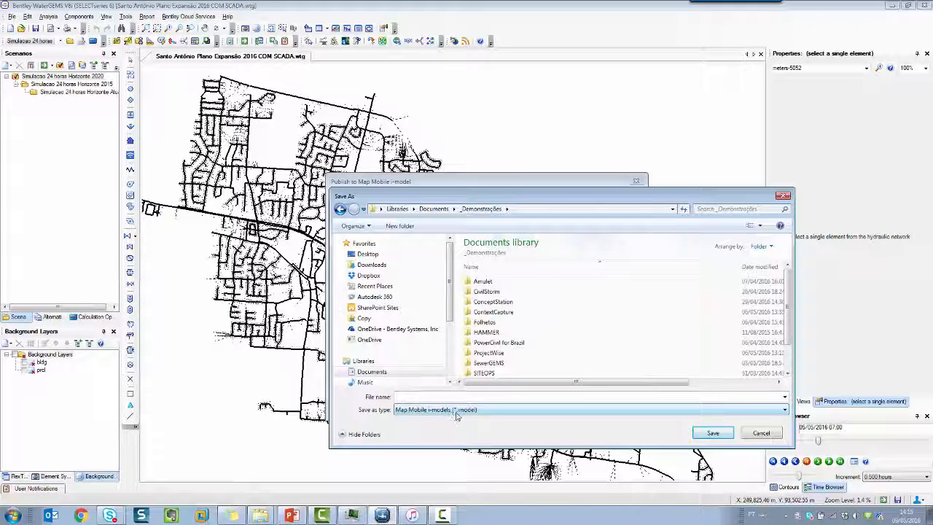
mouse_move(479, 410)
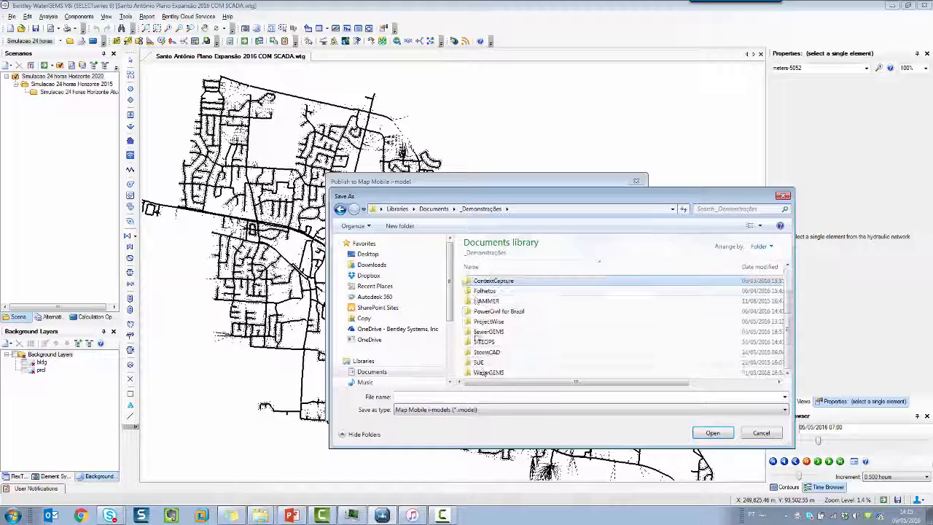
double_click(489, 372)
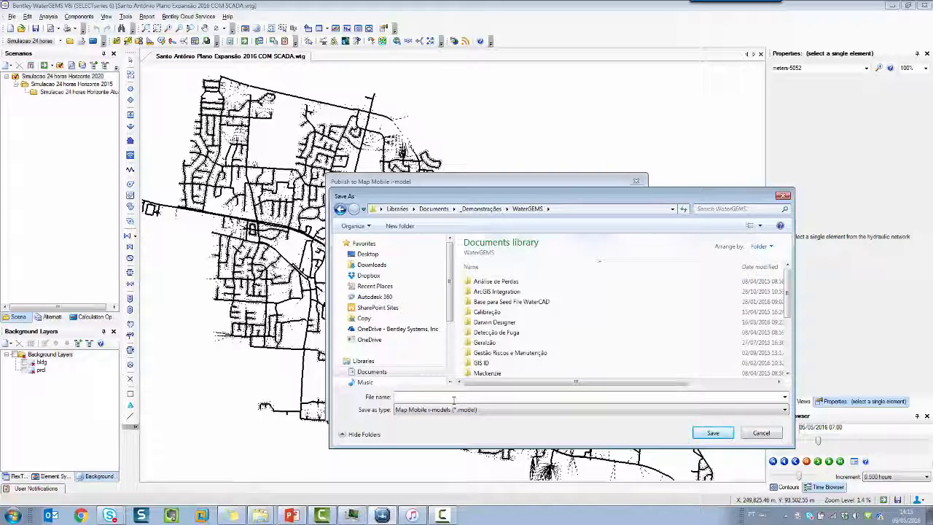
text(WaterGEMS for Mobile)
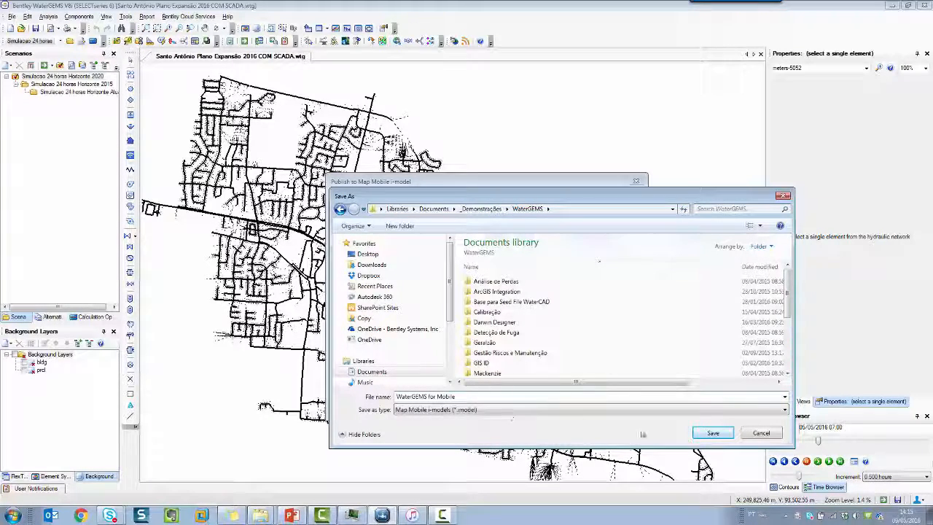
click(711, 431)
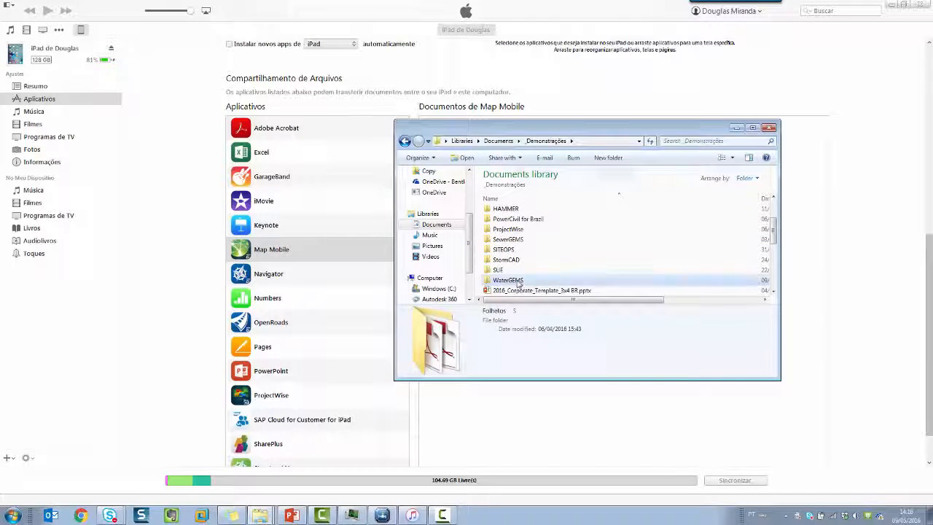
- Choose the published WaterGEMS i-model from the WaterGEMS folder as a Map Mobile document
double_click(507, 280)
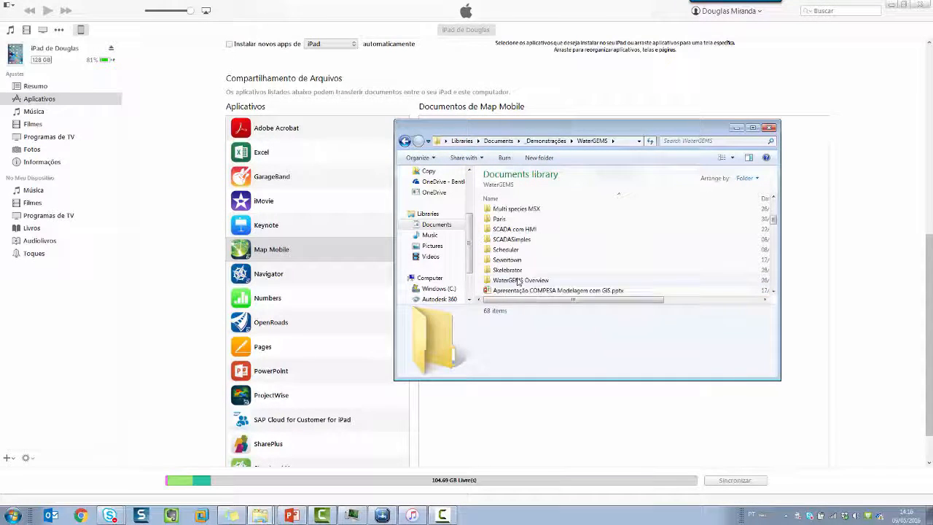
click(551, 280)
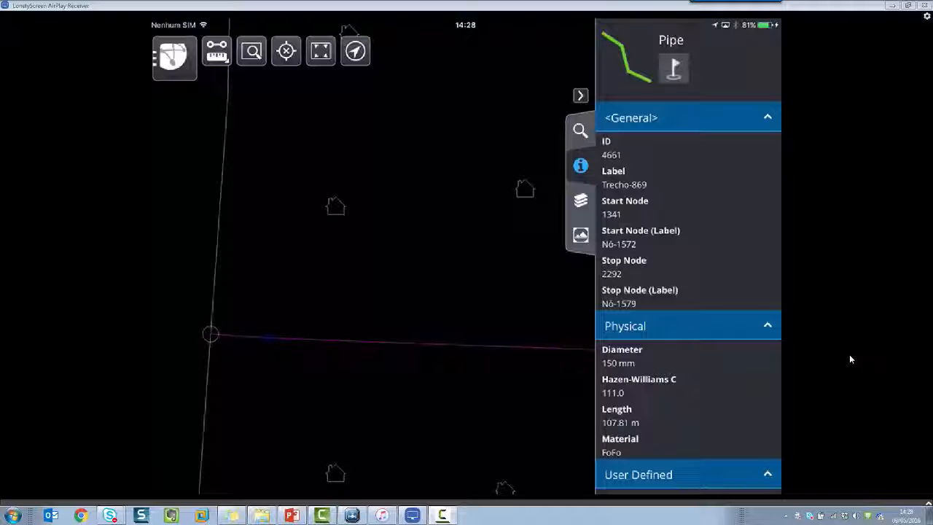
- Scroll through pipe Trecho-869's properties: 150 mm diameter, 107.81 m length, FoFo material
scroll(down, 3)
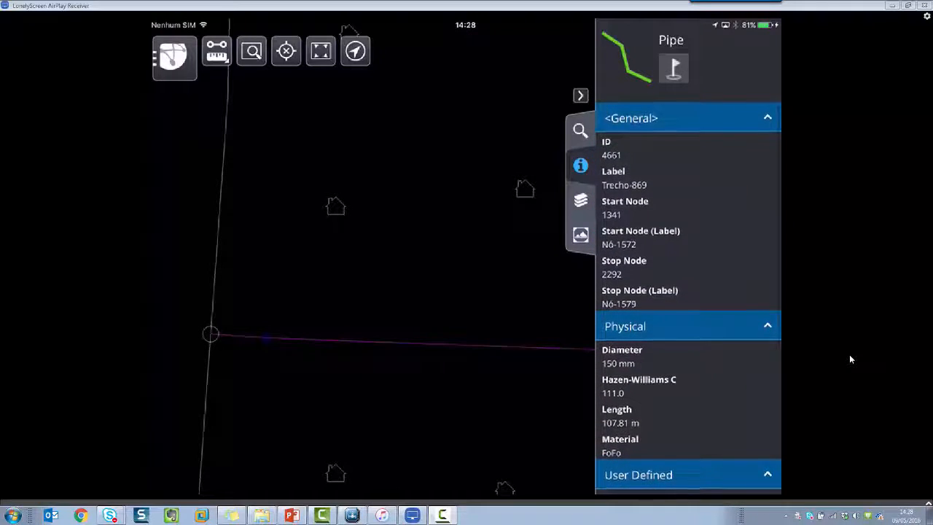
scroll(down, 3)
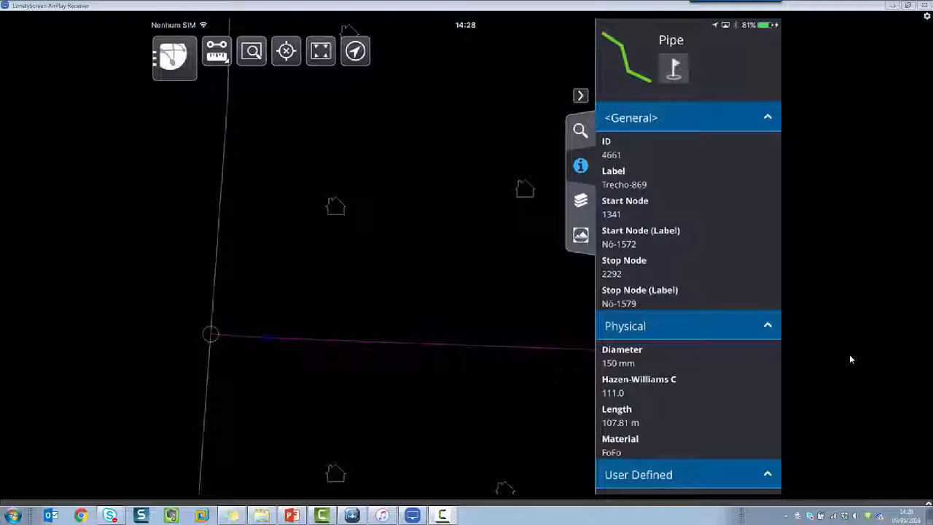
- Search for 1234 and display isolation valve ISO-1234 with its properties
click(581, 131)
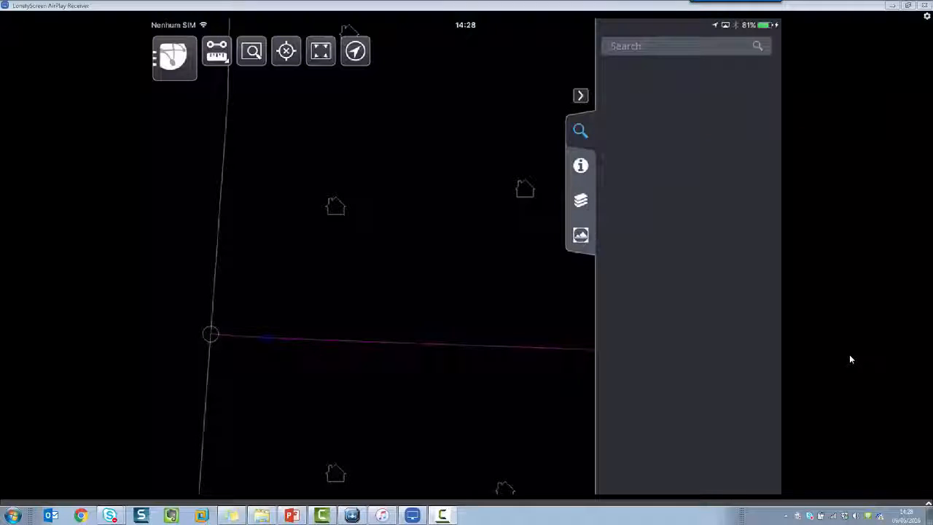
click(678, 45)
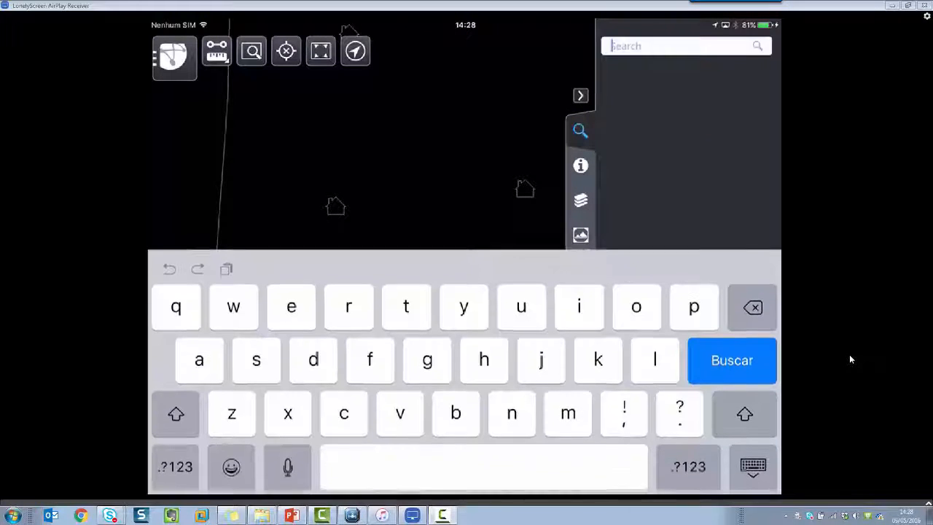
click(175, 467)
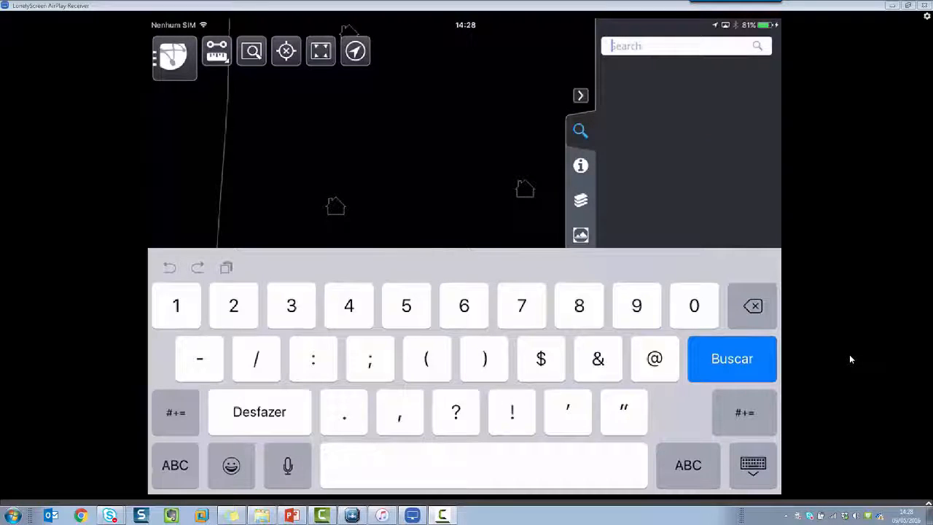
text(1234)
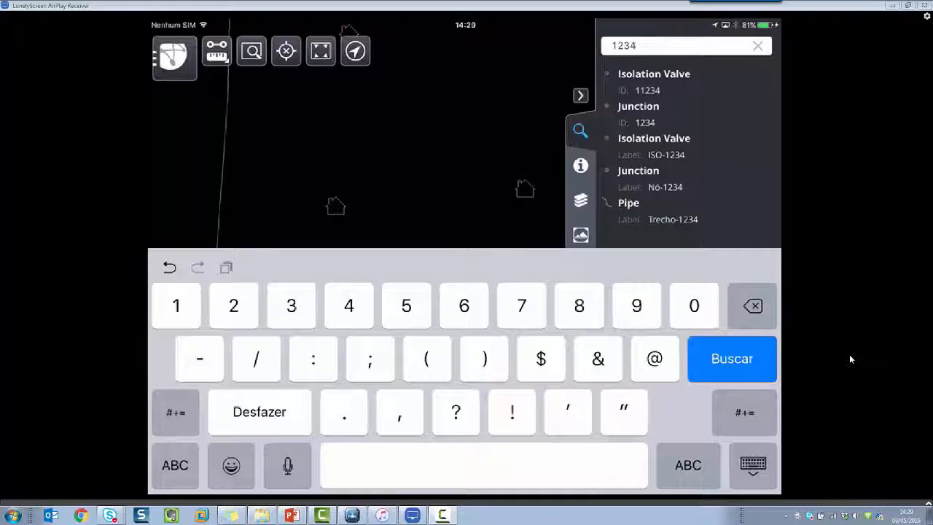
click(653, 80)
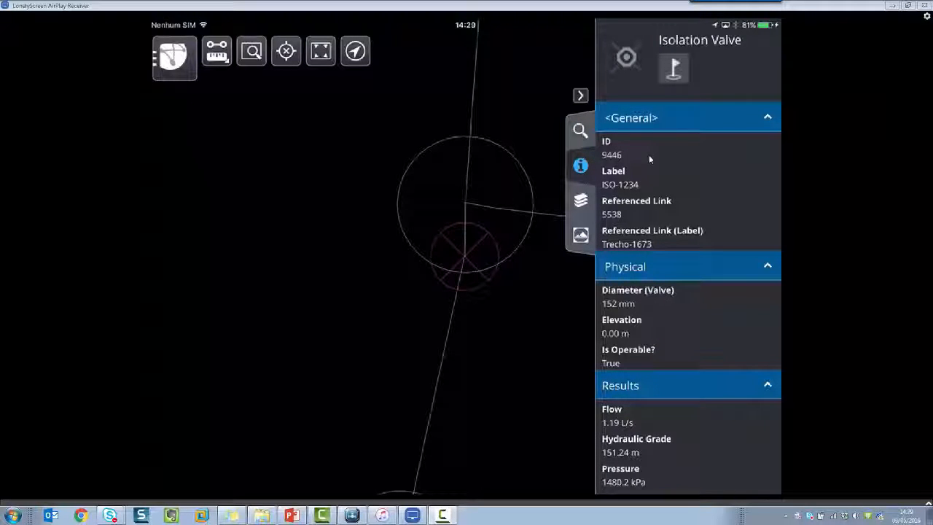
mouse_move(624, 166)
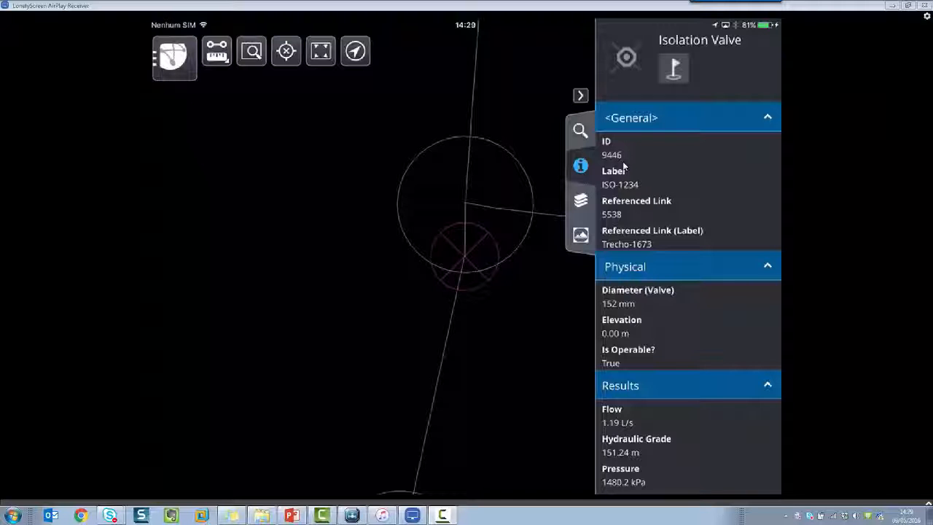